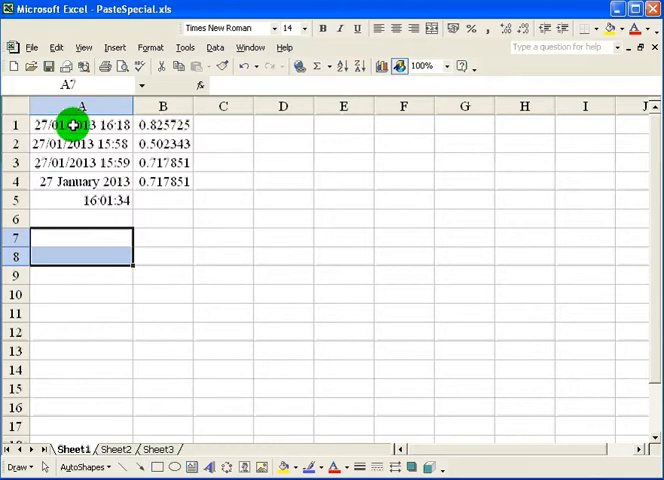
pyautogui.moveTo(228, 176)
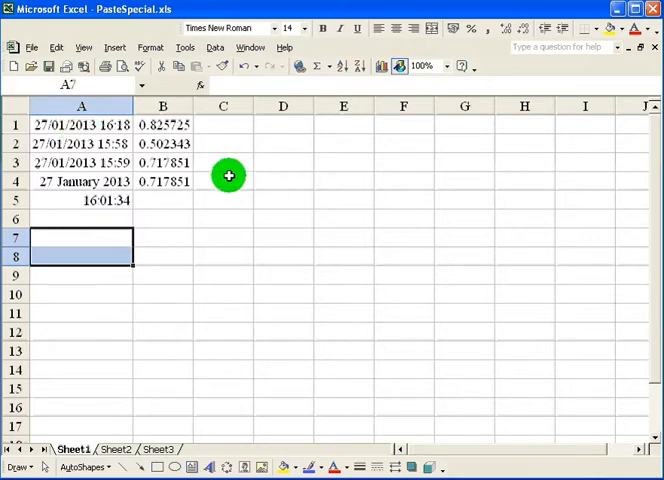
pyautogui.moveTo(168, 180)
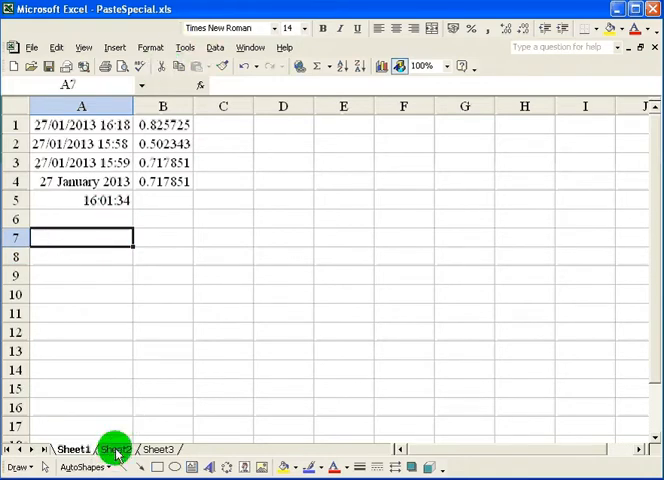
# On Sheet2, start recording a macro named timedate in this workbook with shortcut Ctrl+Shift+D.
pyautogui.click(112, 448)
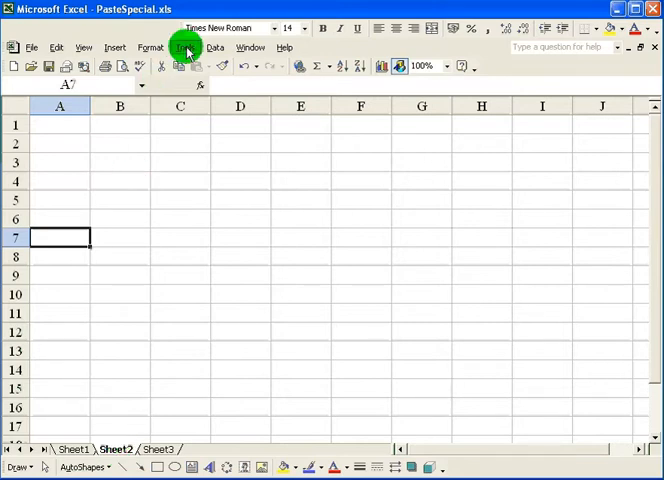
pyautogui.click(184, 48)
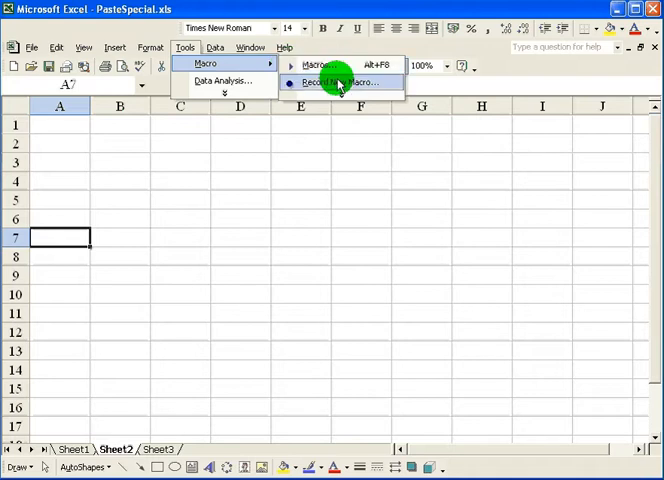
pyautogui.click(340, 82)
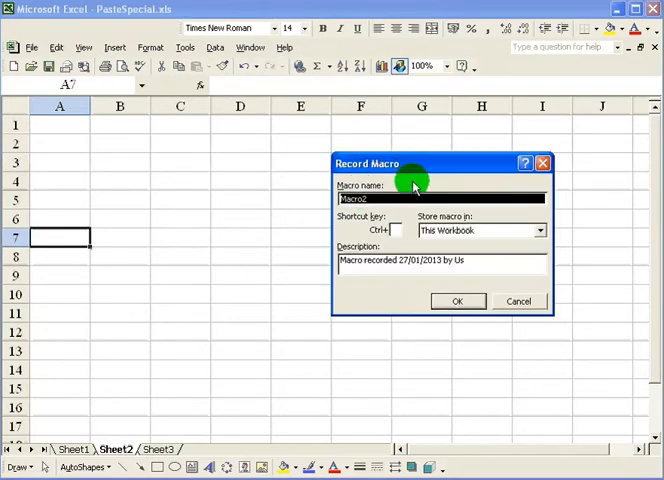
pyautogui.write('timed')
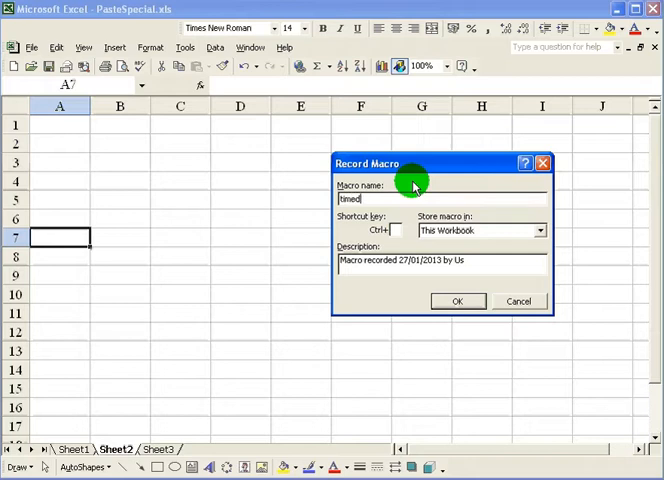
pyautogui.write('ate')
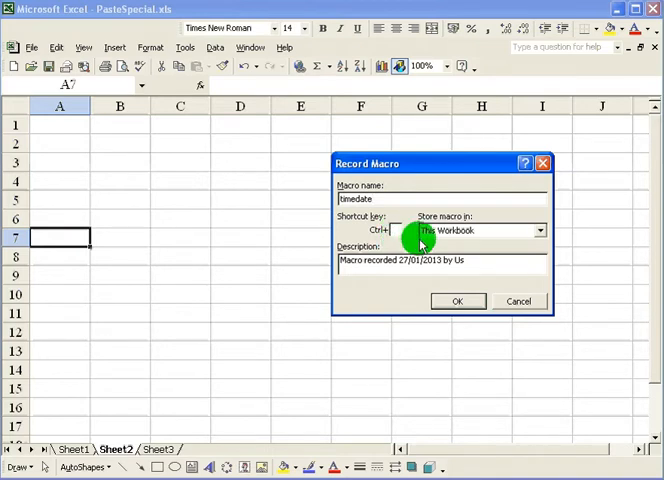
pyautogui.write('D')
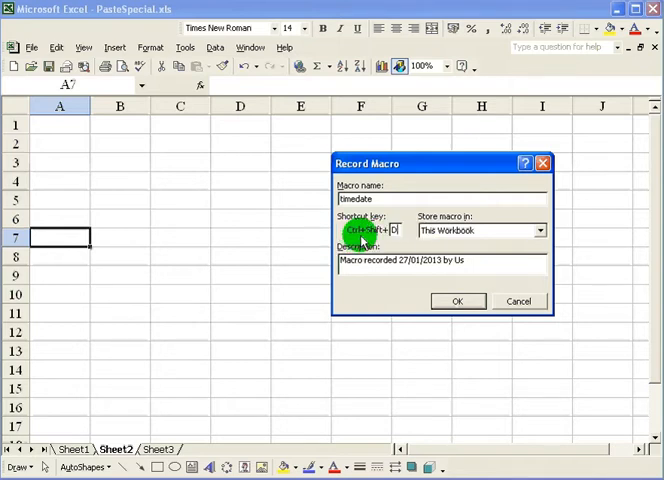
pyautogui.moveTo(430, 300)
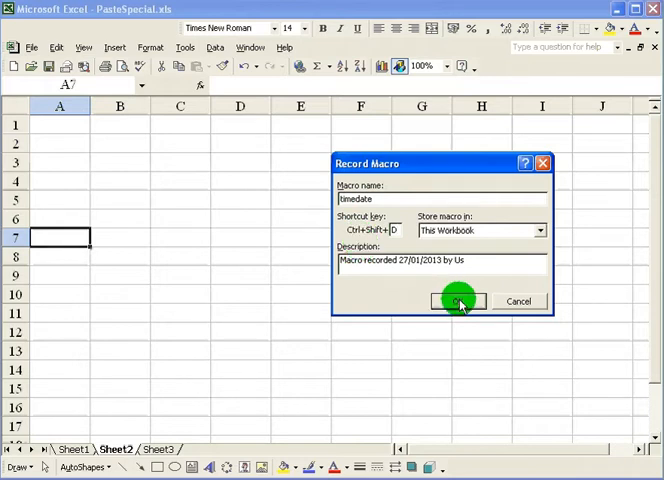
# Begin recording and enter the heading 'Date Time Stamp' in cell A7.
pyautogui.click(456, 300)
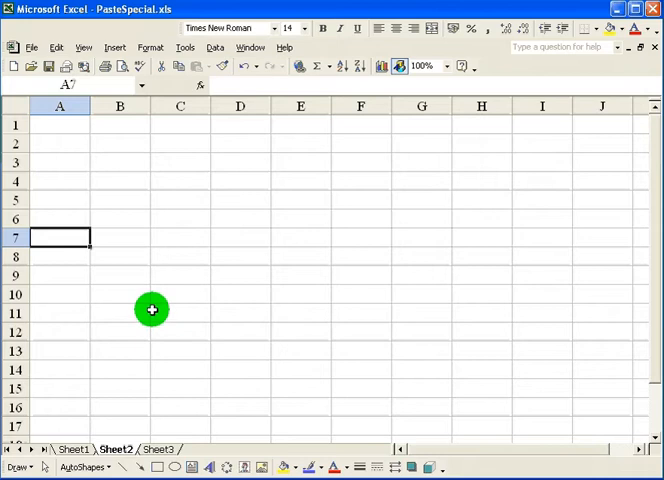
pyautogui.moveTo(156, 308)
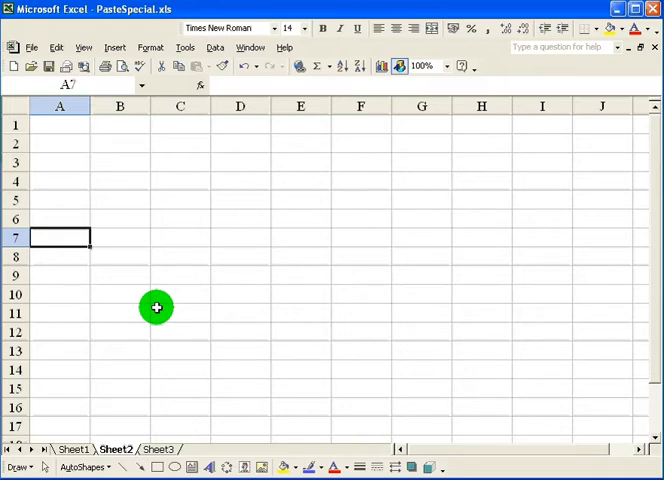
pyautogui.moveTo(44, 238)
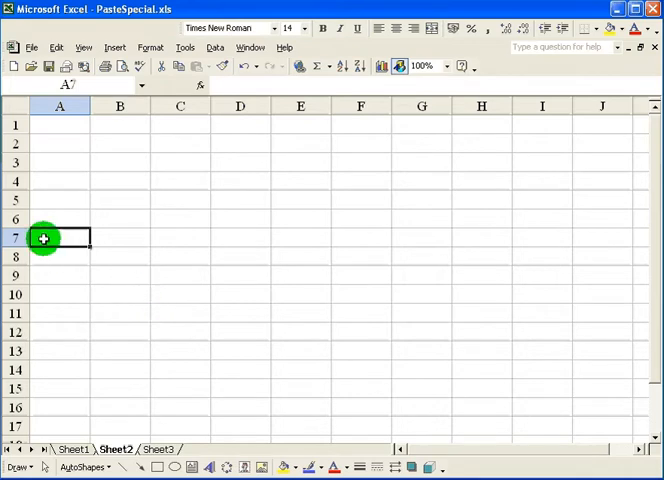
pyautogui.moveTo(56, 214)
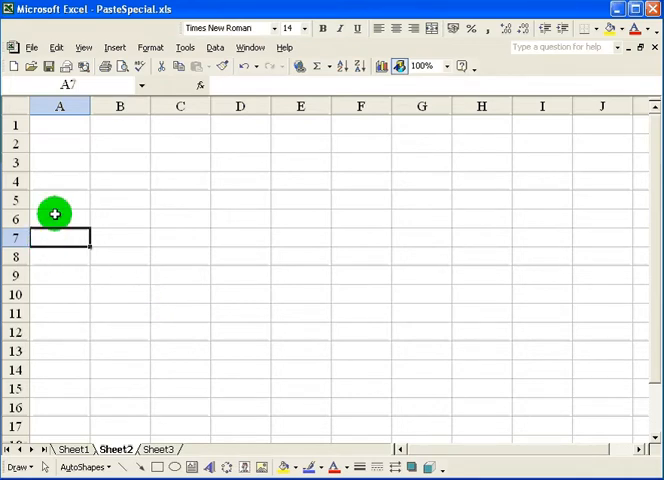
pyautogui.moveTo(96, 208)
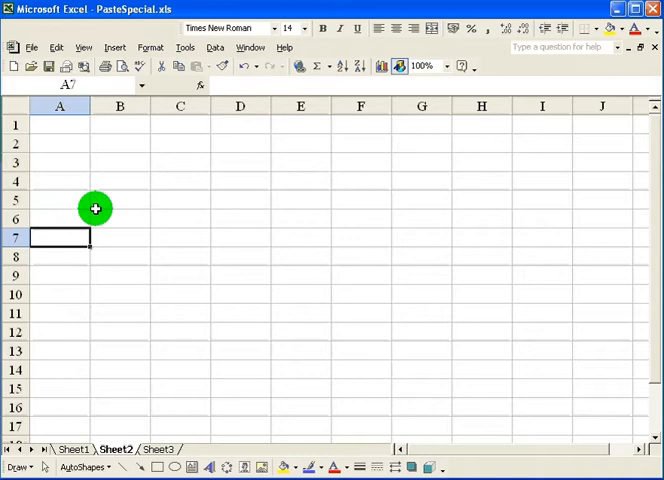
pyautogui.write('Date')
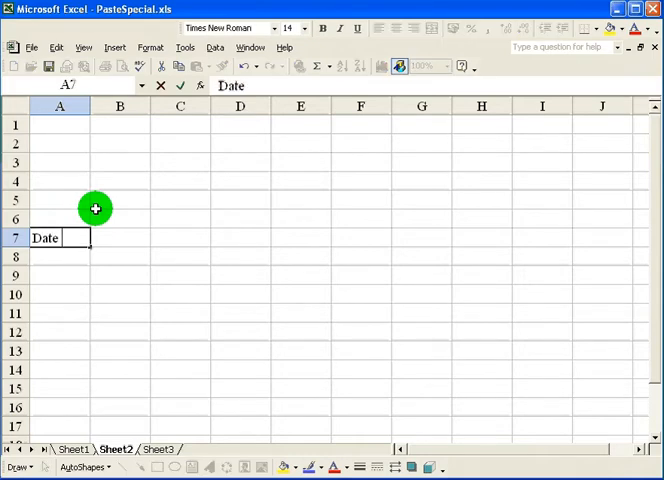
pyautogui.write('Time St')
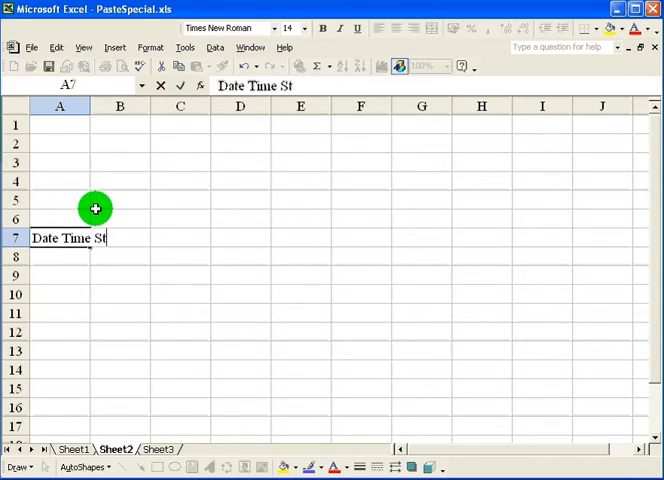
pyautogui.write('amp')
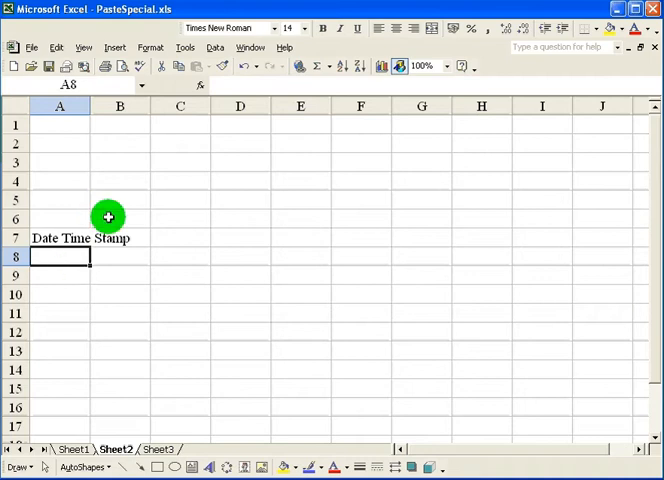
pyautogui.moveTo(200, 80)
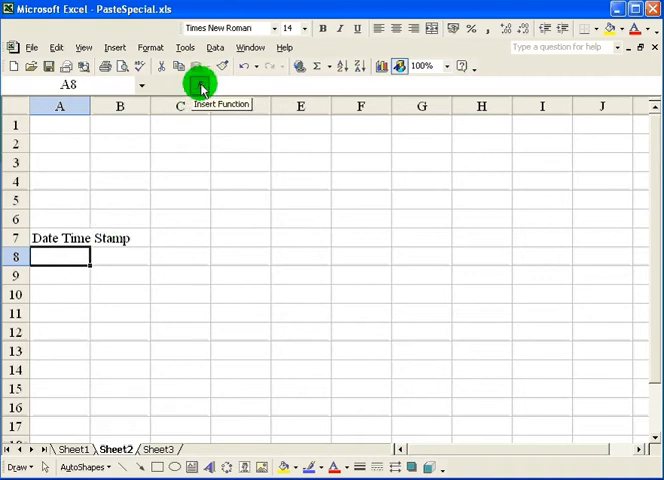
# Insert a NOW() formula in A8 from the Date & Time function category.
pyautogui.click(198, 80)
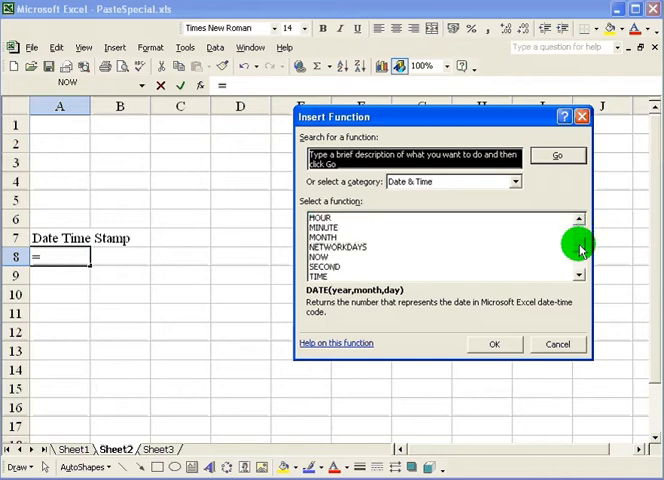
pyautogui.click(322, 256)
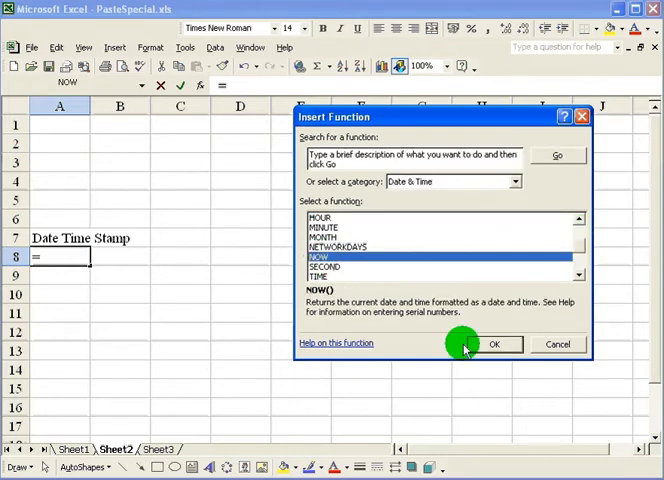
pyautogui.click(494, 344)
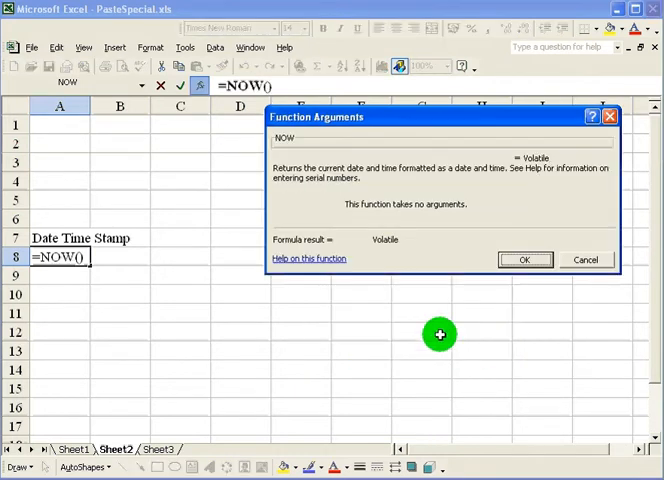
pyautogui.click(524, 260)
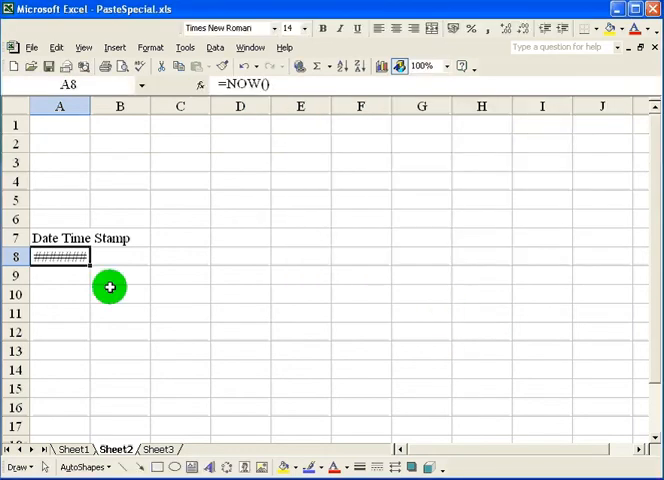
pyautogui.moveTo(98, 298)
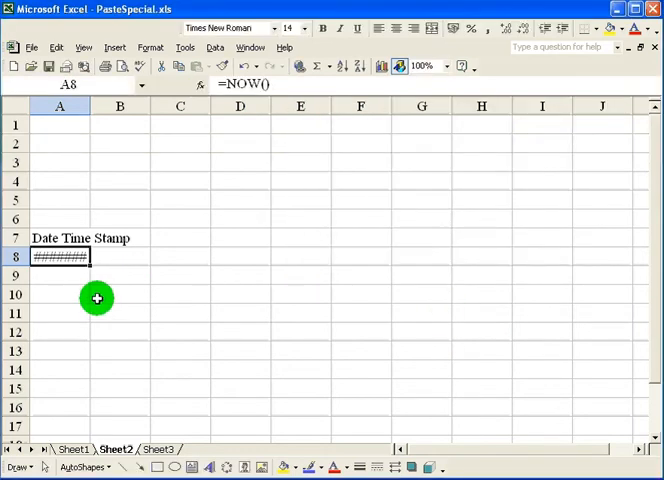
pyautogui.moveTo(84, 280)
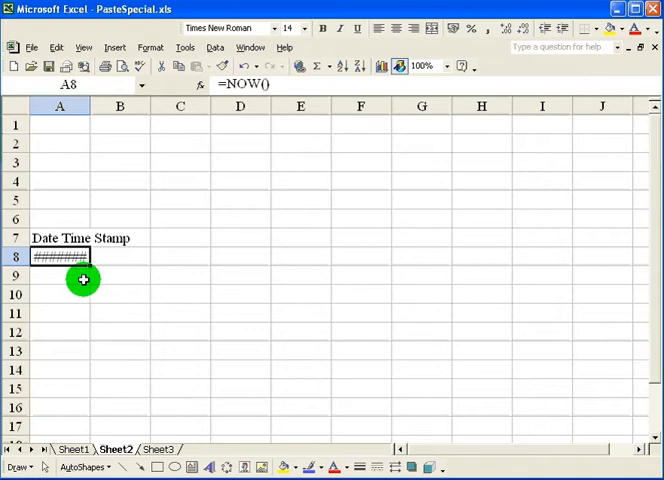
pyautogui.moveTo(60, 172)
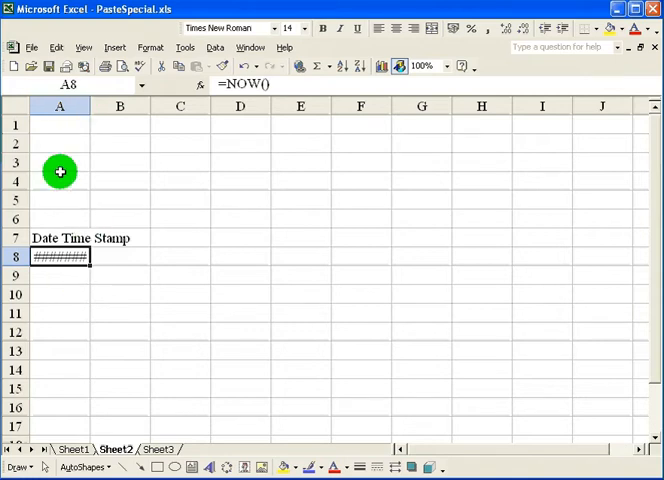
pyautogui.moveTo(88, 128)
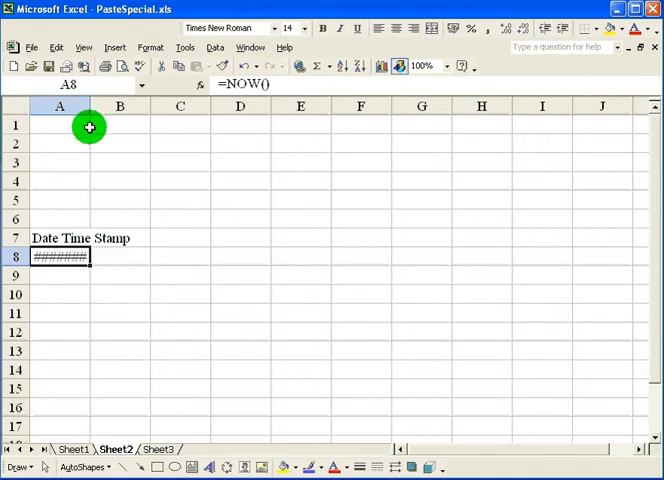
pyautogui.moveTo(88, 110)
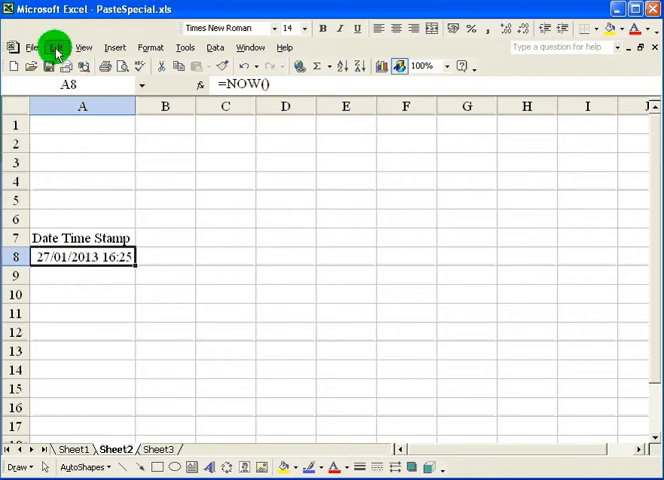
# Paste A8 over itself as a value, fixing the stamp at 27/01/2013 16:25:29.
pyautogui.click(62, 48)
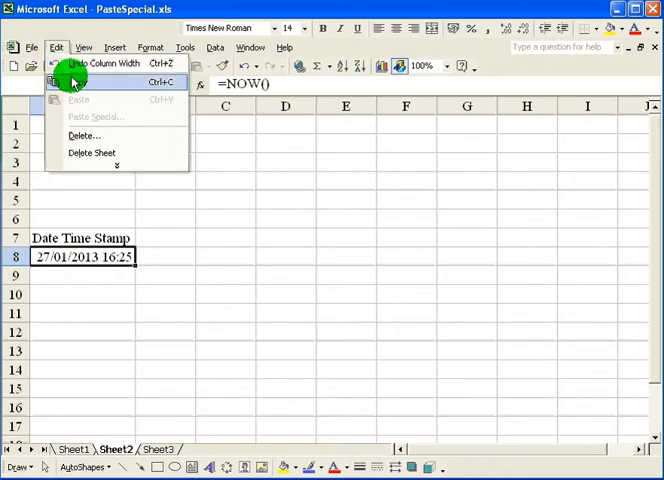
pyautogui.click(60, 48)
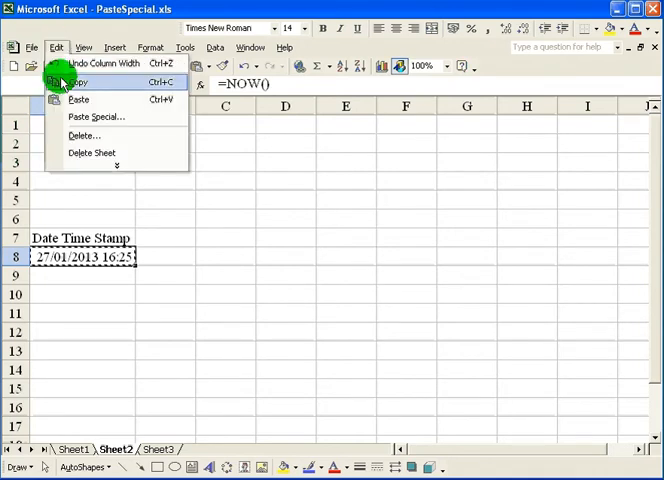
pyautogui.click(96, 116)
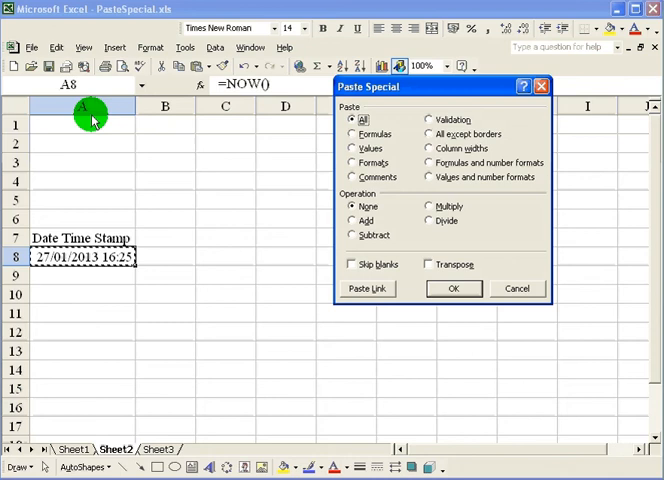
pyautogui.click(352, 148)
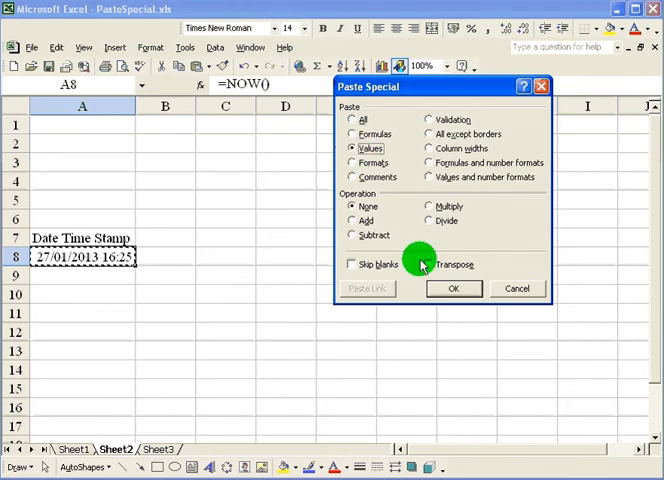
pyautogui.click(454, 288)
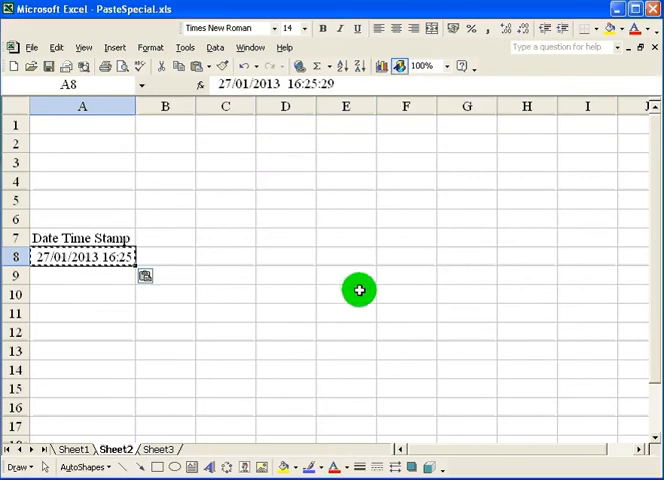
pyautogui.moveTo(62, 258)
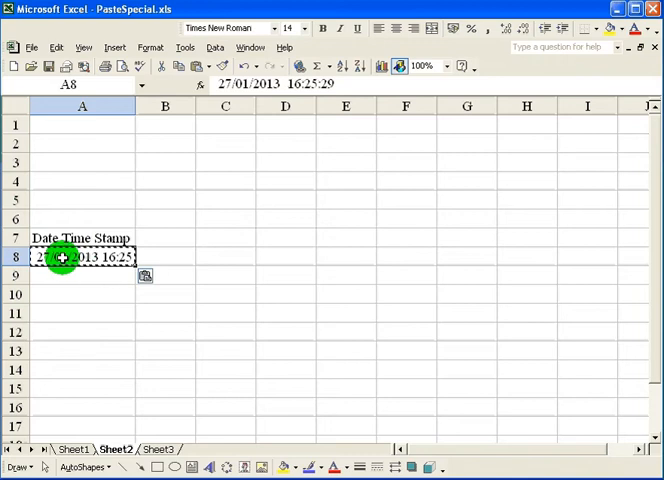
pyautogui.moveTo(138, 202)
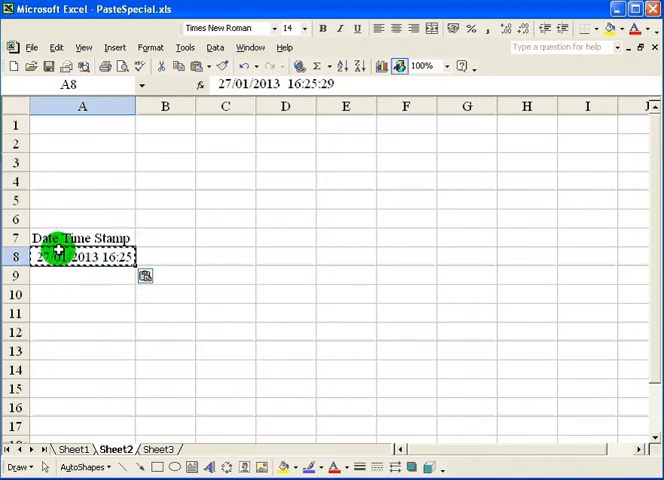
pyautogui.moveTo(108, 196)
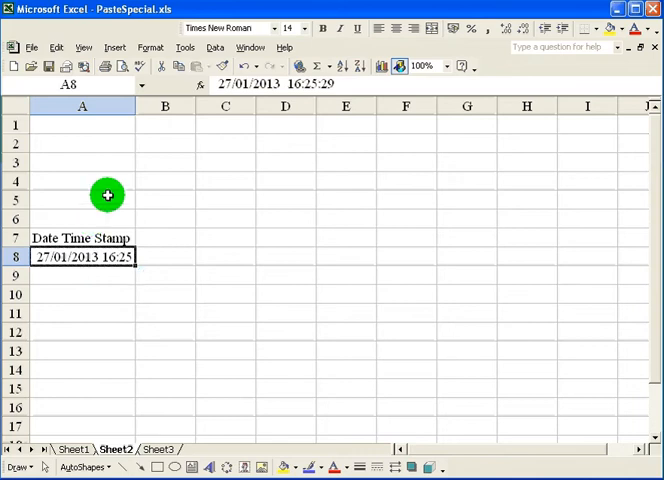
pyautogui.moveTo(100, 268)
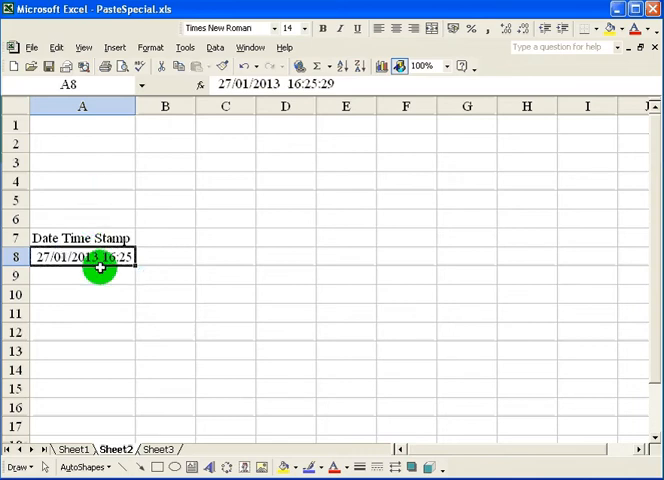
pyautogui.moveTo(172, 182)
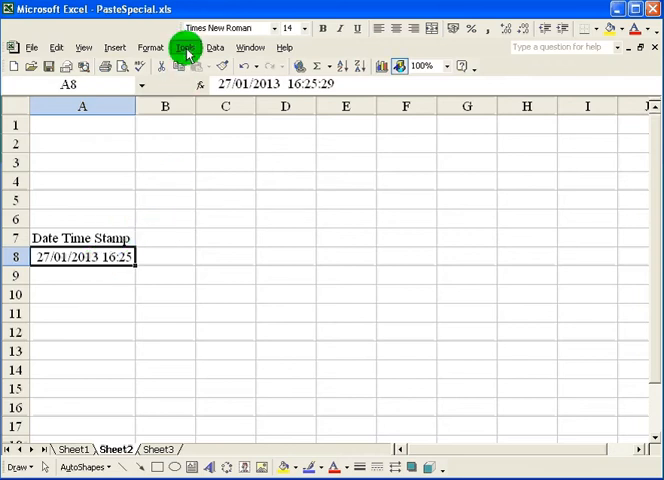
# Stop recording the timedate macro.
pyautogui.click(184, 48)
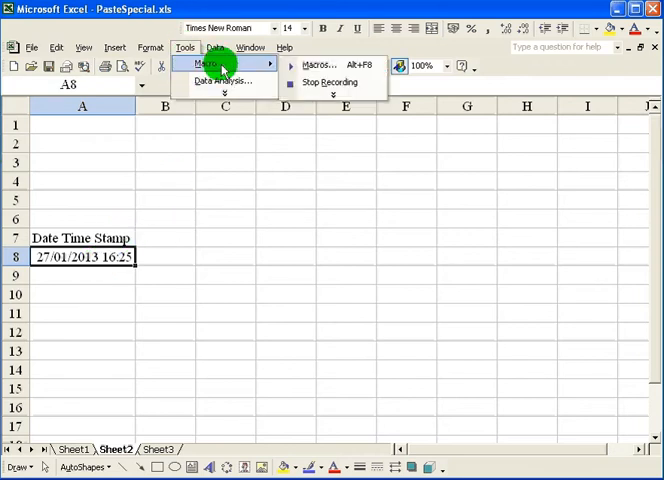
pyautogui.moveTo(330, 82)
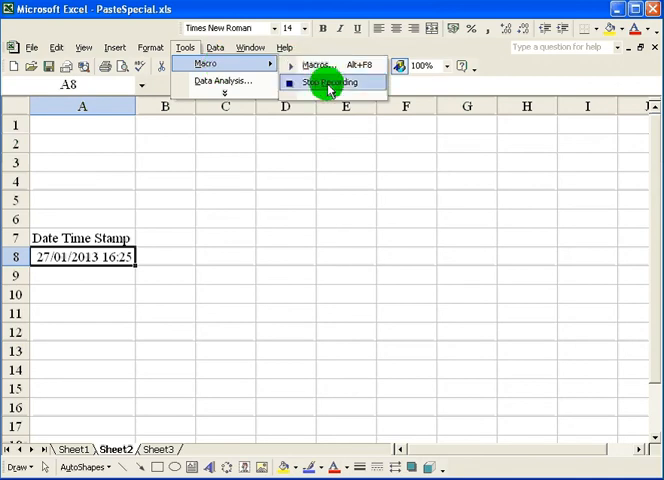
pyautogui.click(324, 80)
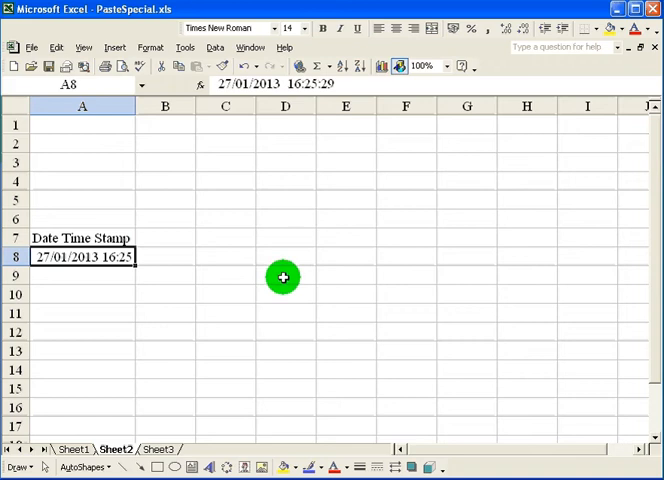
pyautogui.moveTo(92, 364)
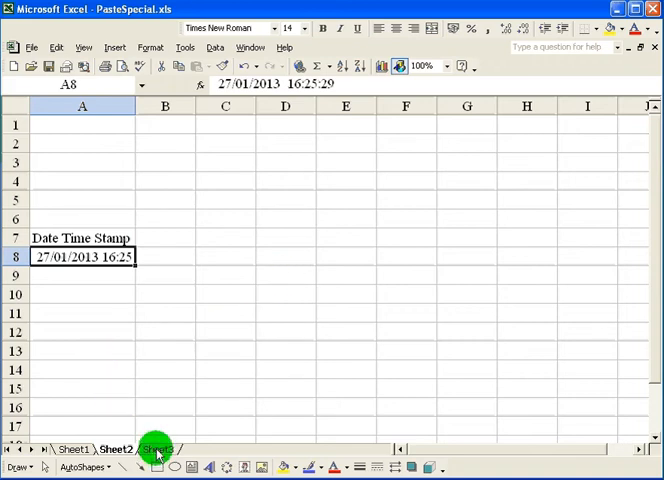
# Run the timedate macro on Sheet3, adding the heading and a fixed 27/01/2013 16:26:31 stamp.
pyautogui.click(160, 448)
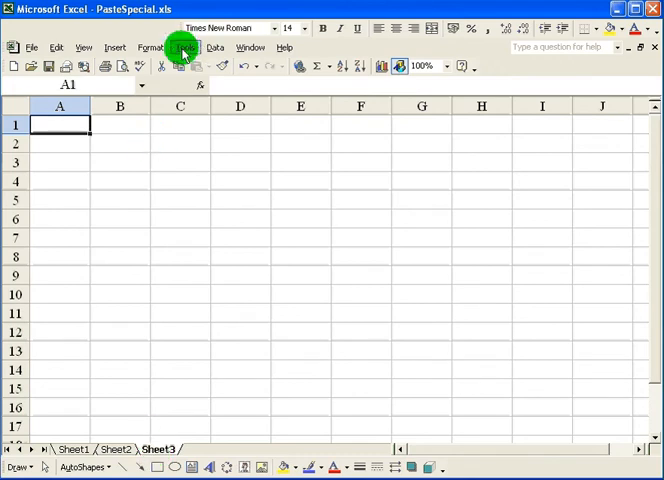
pyautogui.click(188, 48)
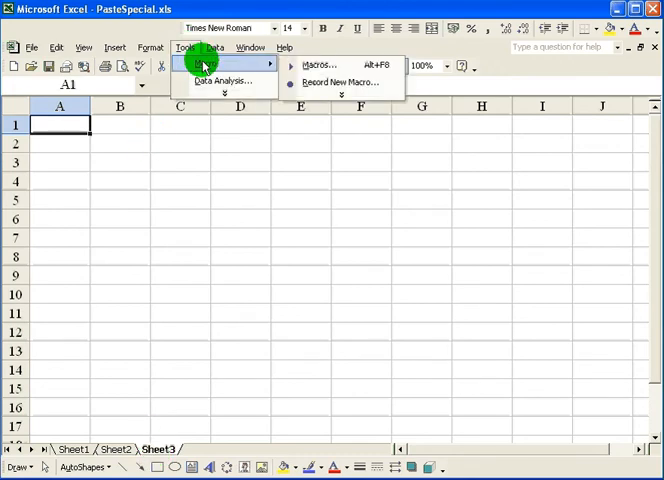
pyautogui.click(318, 64)
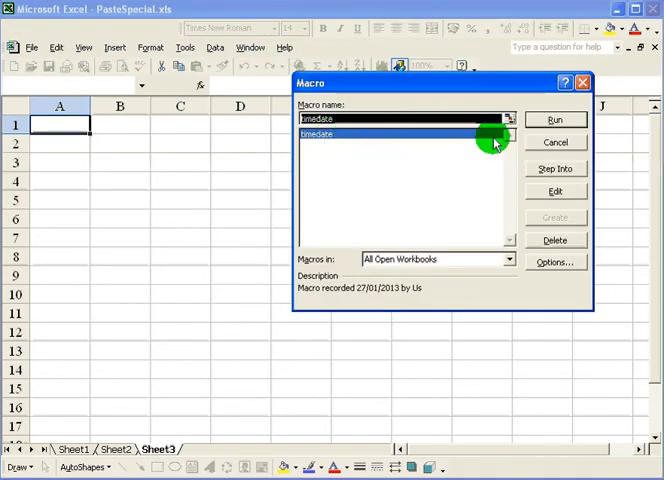
pyautogui.click(554, 120)
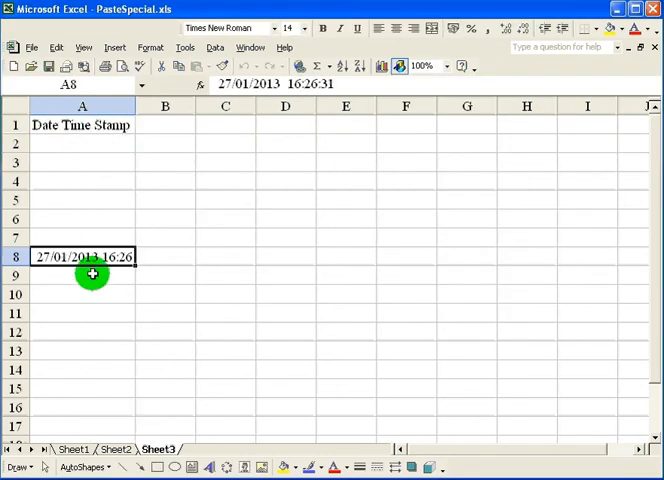
pyautogui.moveTo(78, 274)
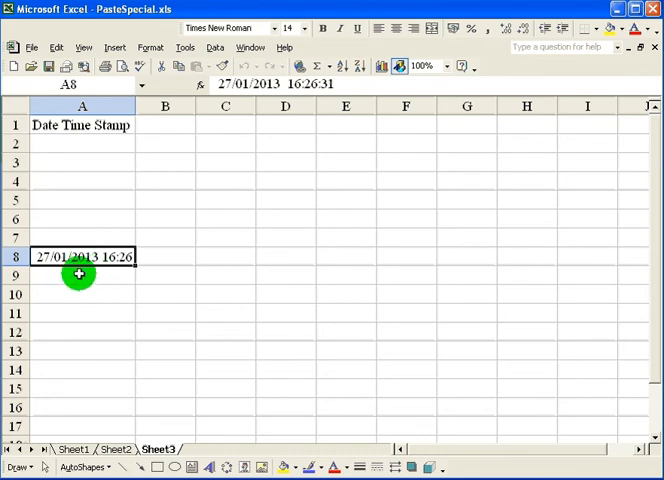
pyautogui.moveTo(108, 284)
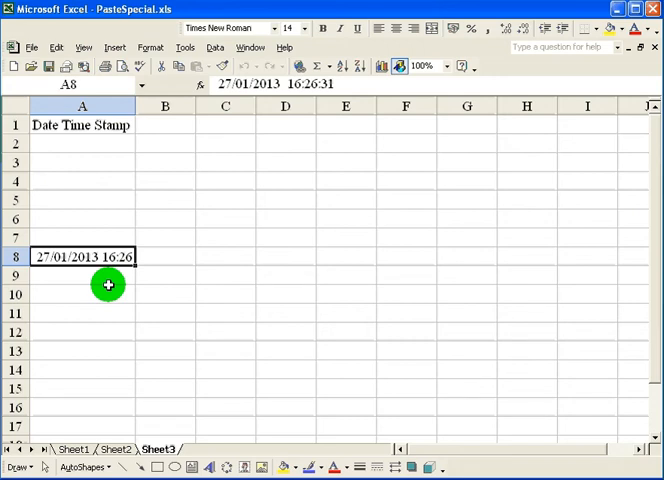
pyautogui.moveTo(96, 286)
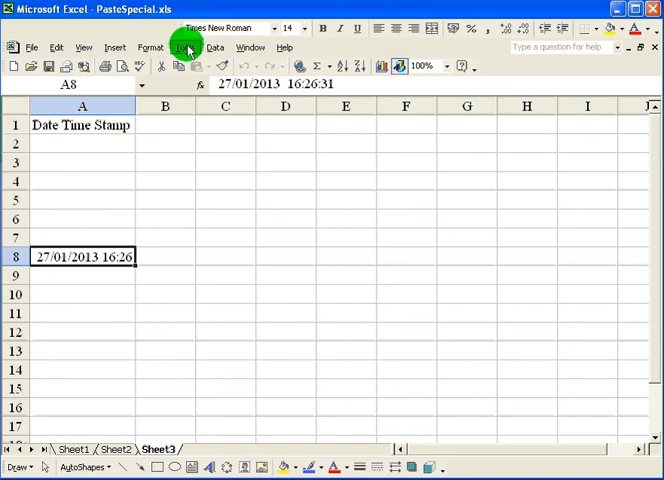
pyautogui.moveTo(188, 186)
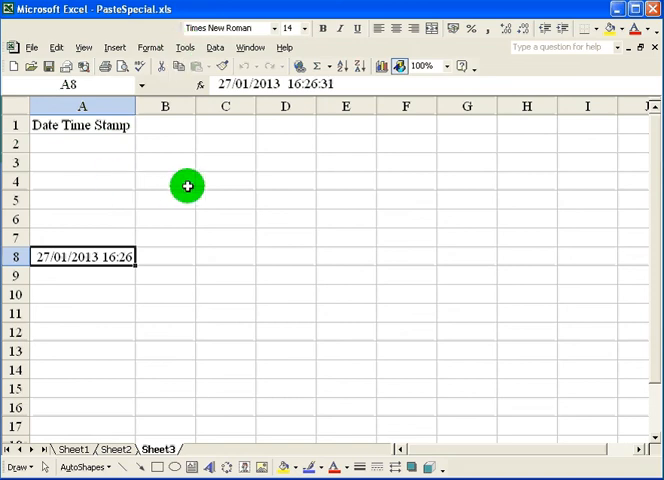
pyautogui.moveTo(204, 354)
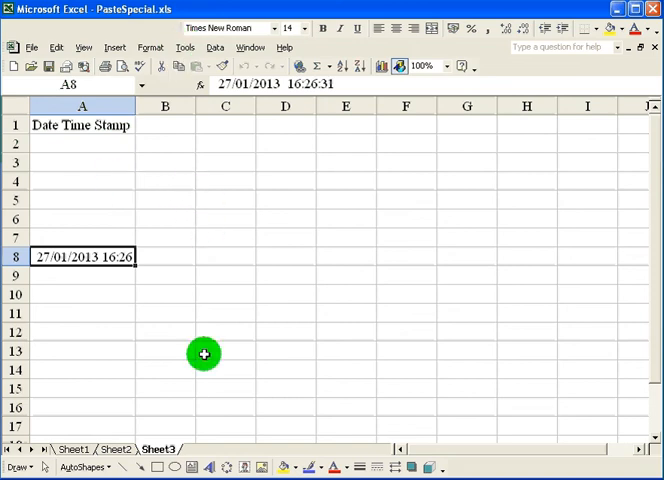
pyautogui.moveTo(220, 402)
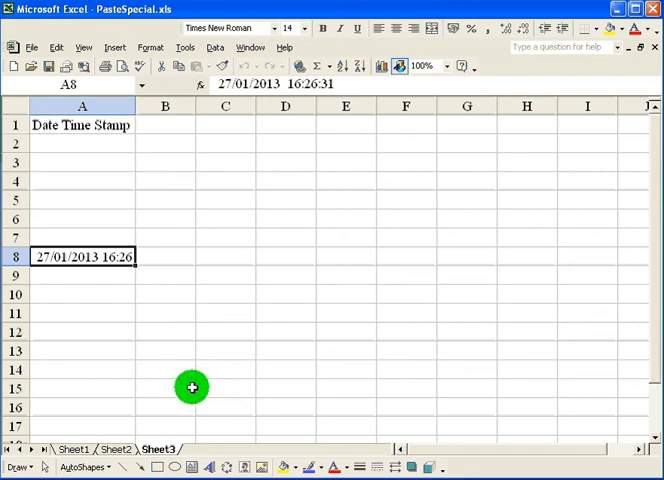
# Select and delete the stamped cells so Sheet3 is blank again.
pyautogui.moveTo(82, 126); pyautogui.dragTo(82, 276)
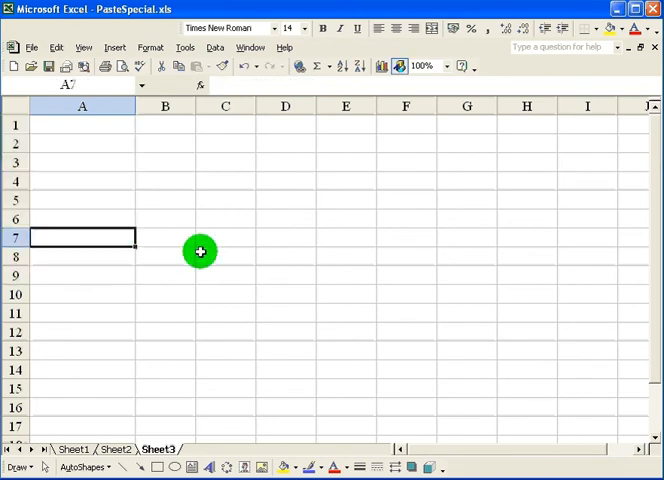
pyautogui.moveTo(272, 252)
pyautogui.write('Date Time Stamp')
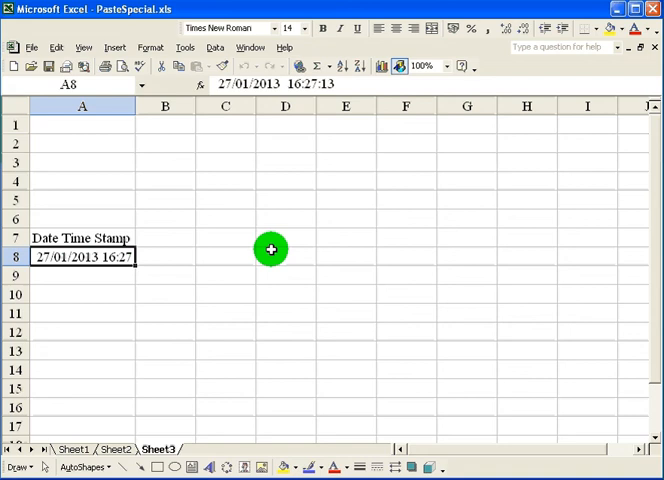
pyautogui.moveTo(86, 300)
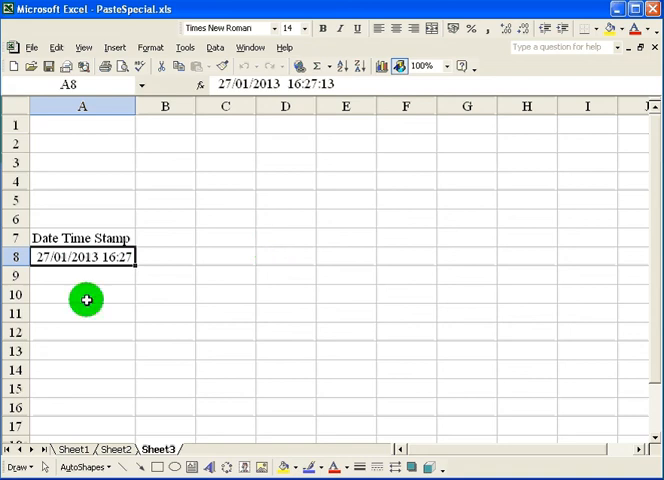
pyautogui.moveTo(84, 276)
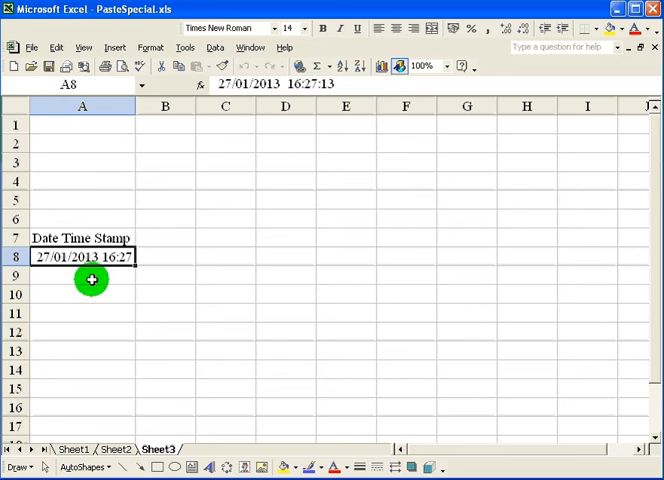
pyautogui.moveTo(84, 276)
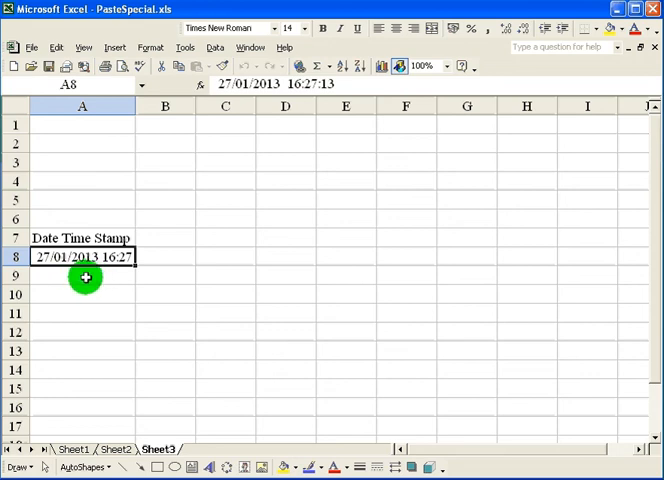